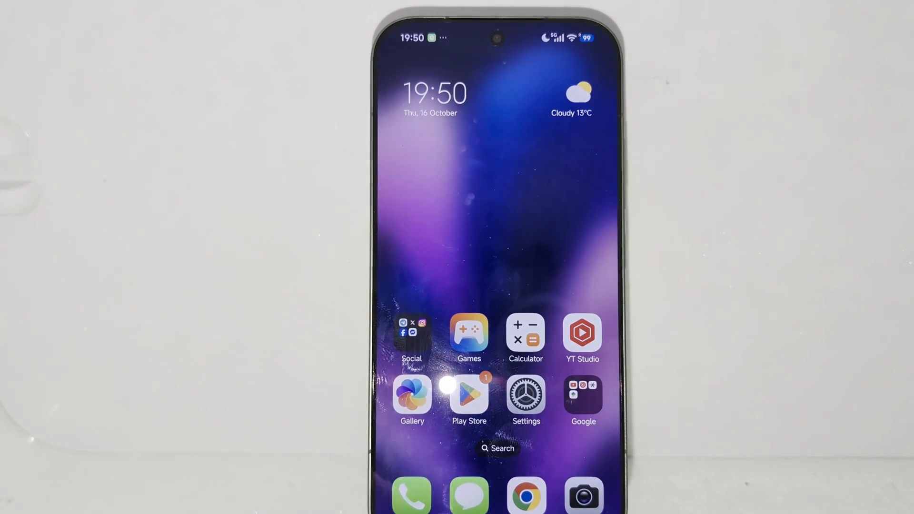
Move to the second home screen page that holds the Geekbench 6 and 3DMark icons
scroll(left, 3)
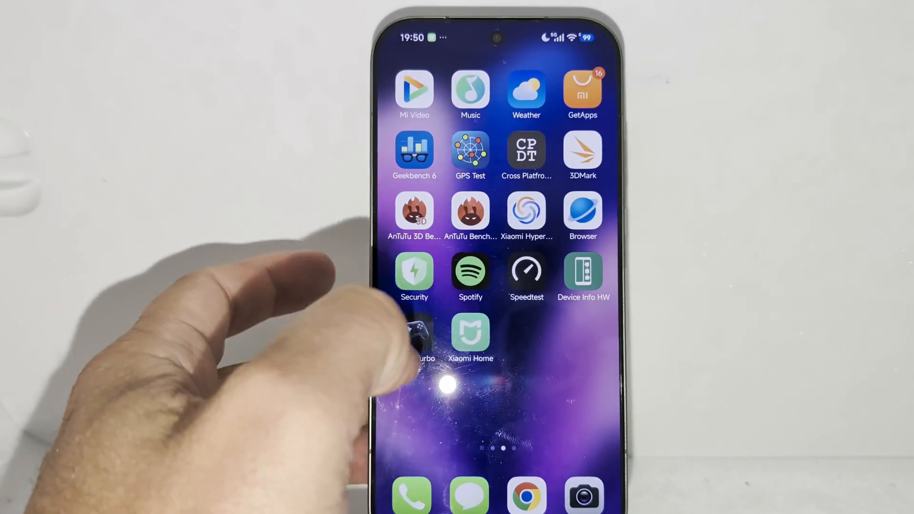
Run Geekbench 6's CPU benchmark, scoring 3608 single-core and 10681 multi-core
click(414, 148)
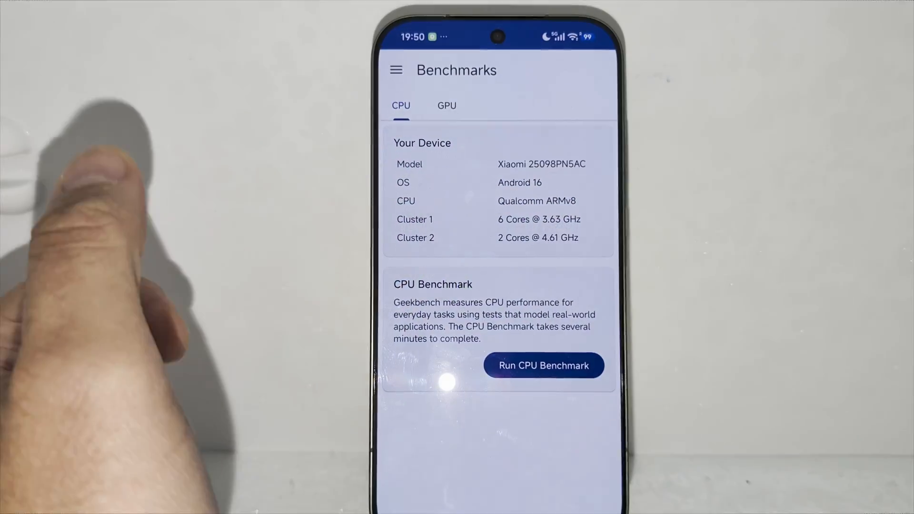
click(542, 365)
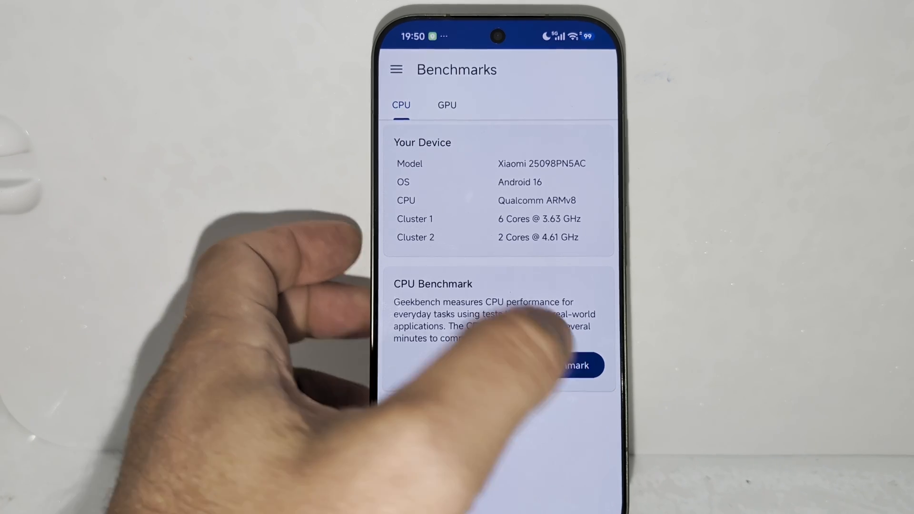
click(573, 365)
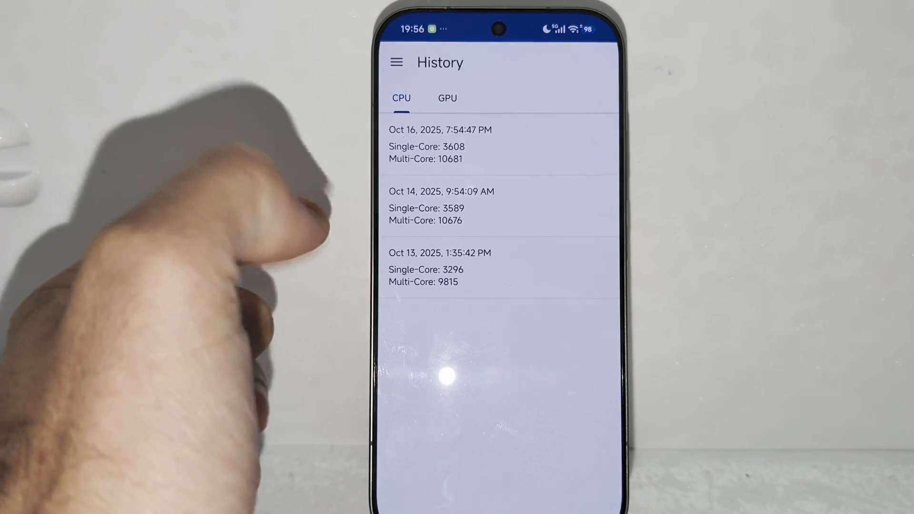
Leave Geekbench's CPU score history and return to the home screen
key(home)
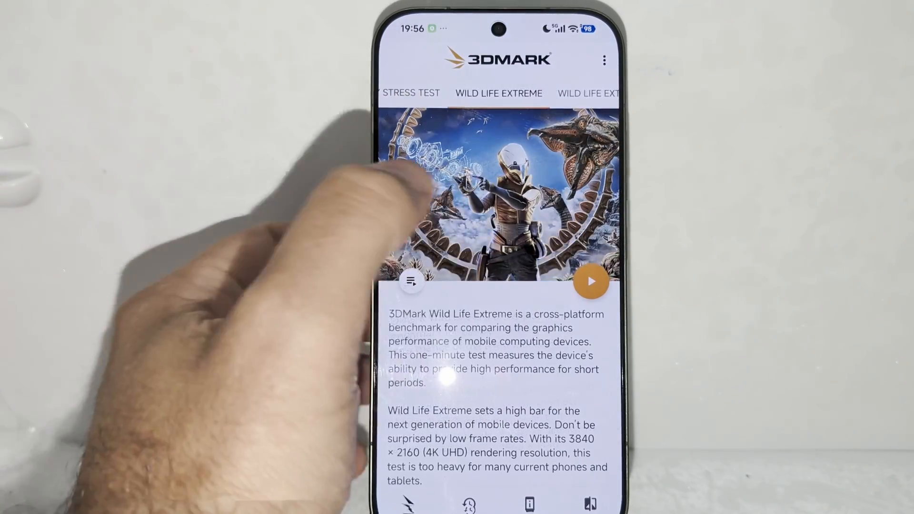
Start 3DMark's Wild Life Extreme test, which scores 6,251 at 37.43 average FPS
click(591, 281)
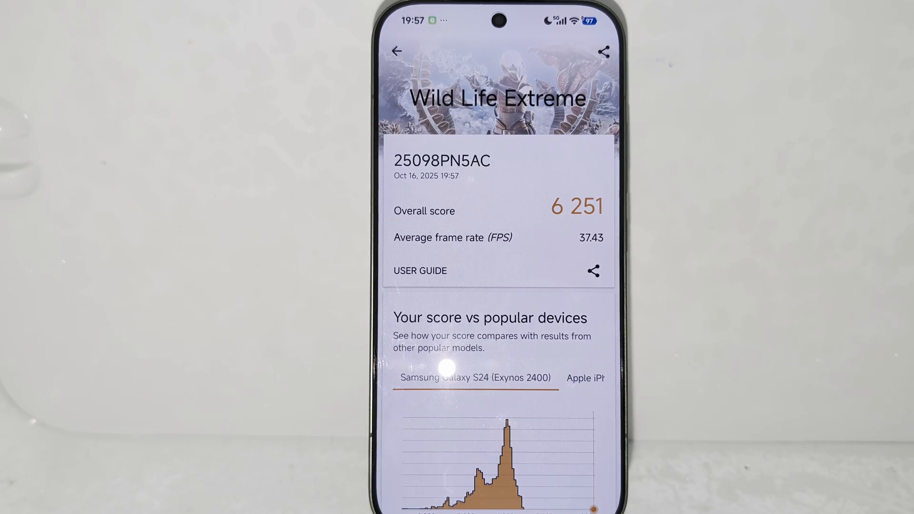
Leave the 6,251 Wild Life Extreme results and go back to the test list
click(397, 51)
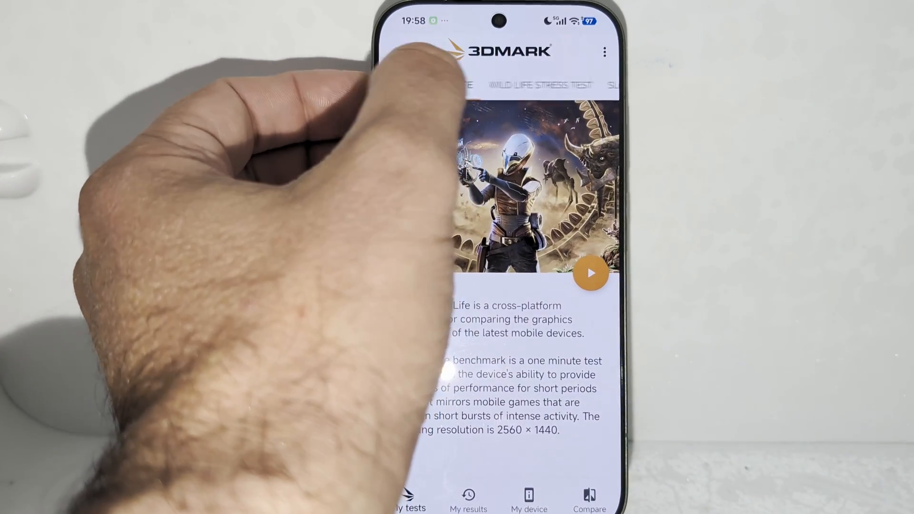
Swipe to the Wild Life Extreme Stress Test results: best loop 5,853, lowest 4,630, 79.1% stability
scroll(left, 3)
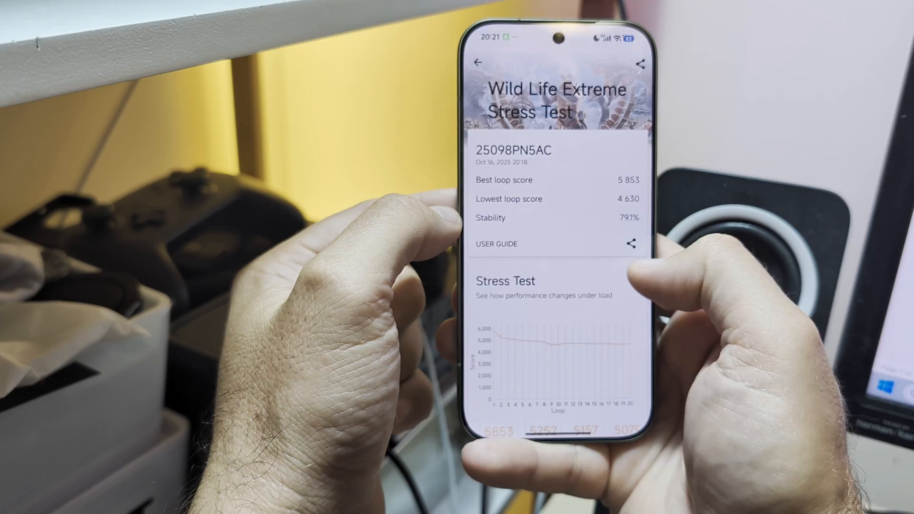
Scroll through the stress test's loop scores, performance range chart and 97%-to-84% battery drain
scroll(down, 3)
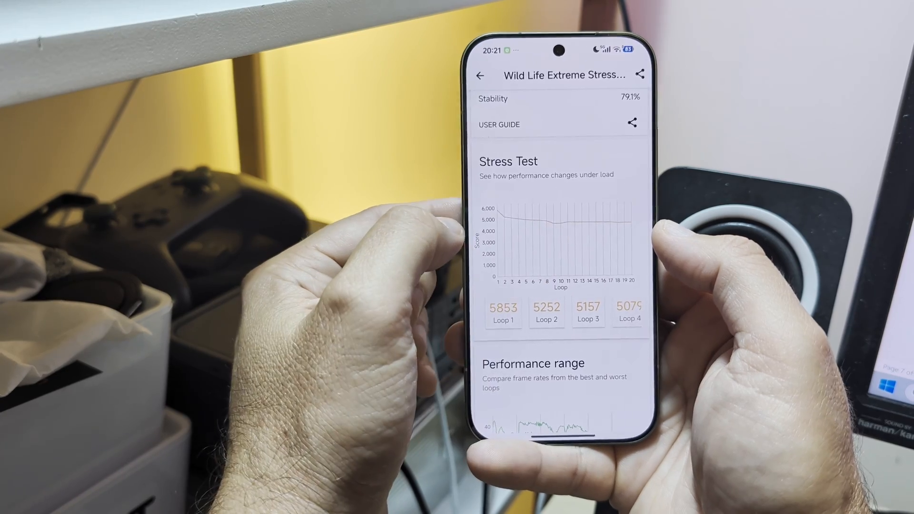
scroll(down, 3)
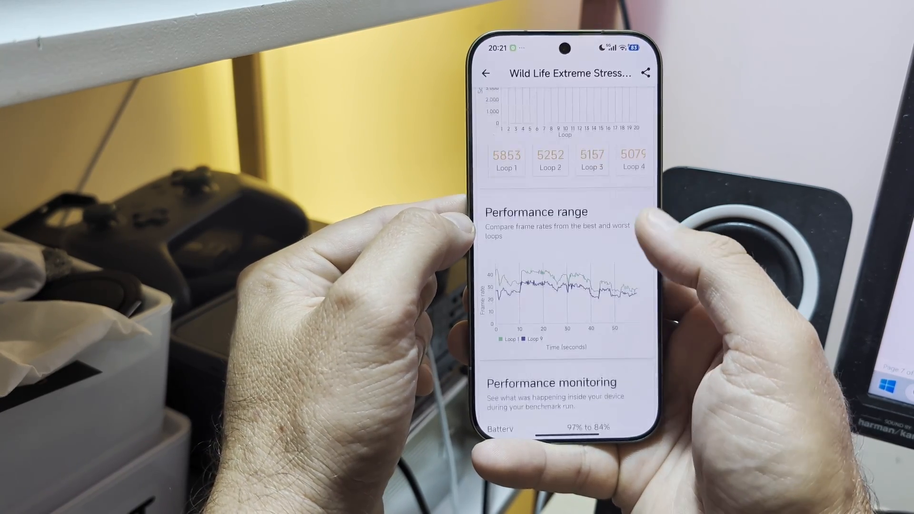
scroll(down, 3)
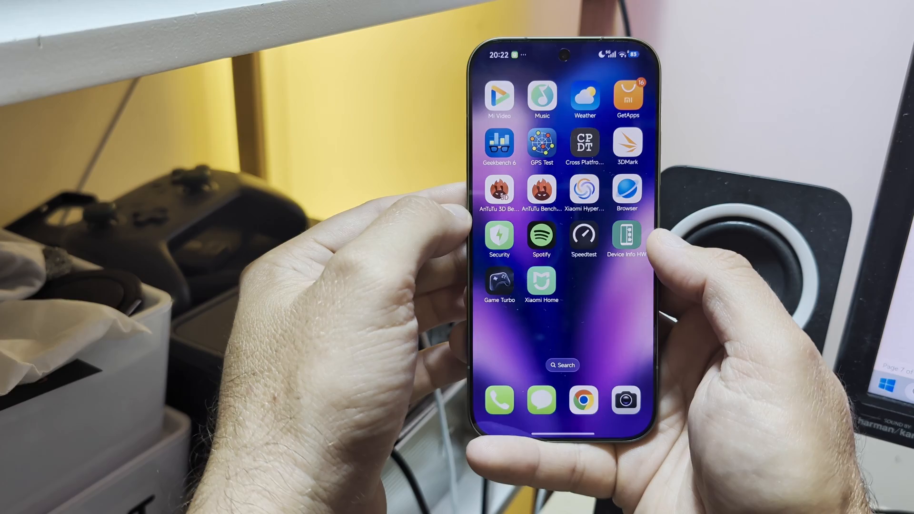
Revisit Geekbench 6's CPU history, then open 3DMark's saved Wild Life Extreme result of 6,251
click(498, 145)
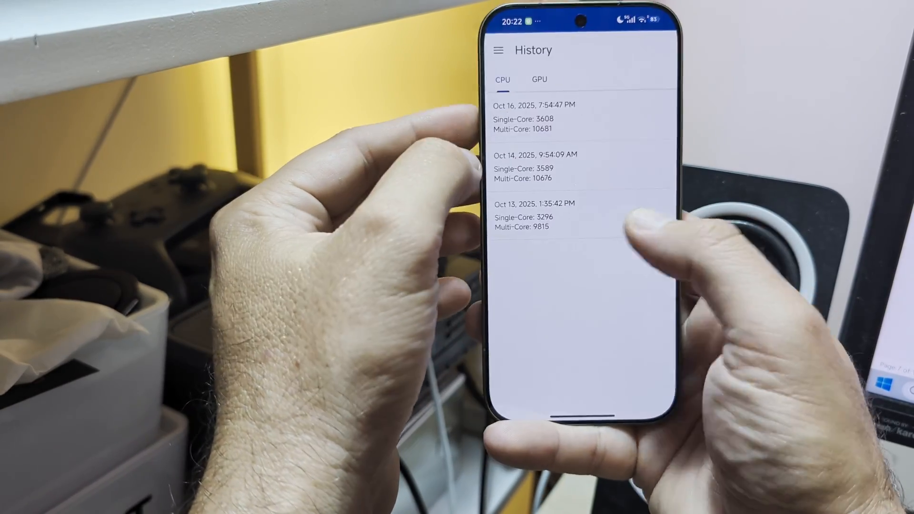
click(535, 215)
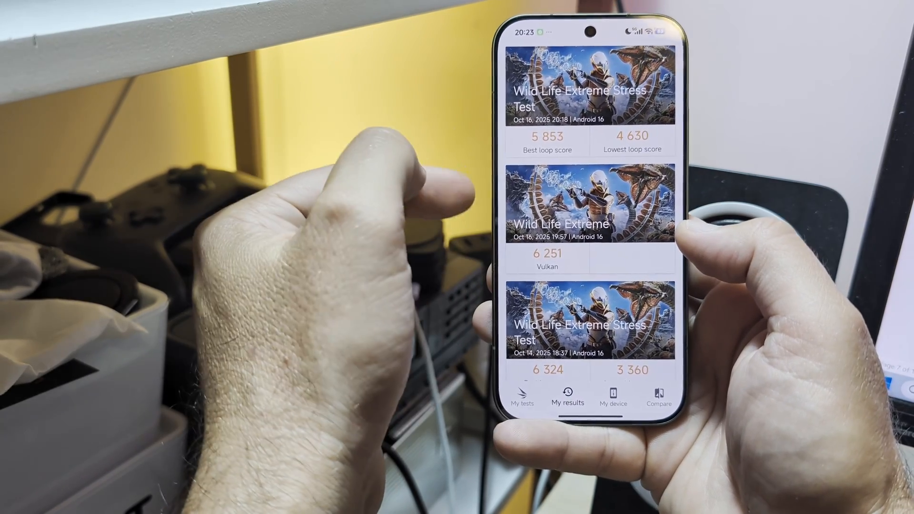
click(589, 223)
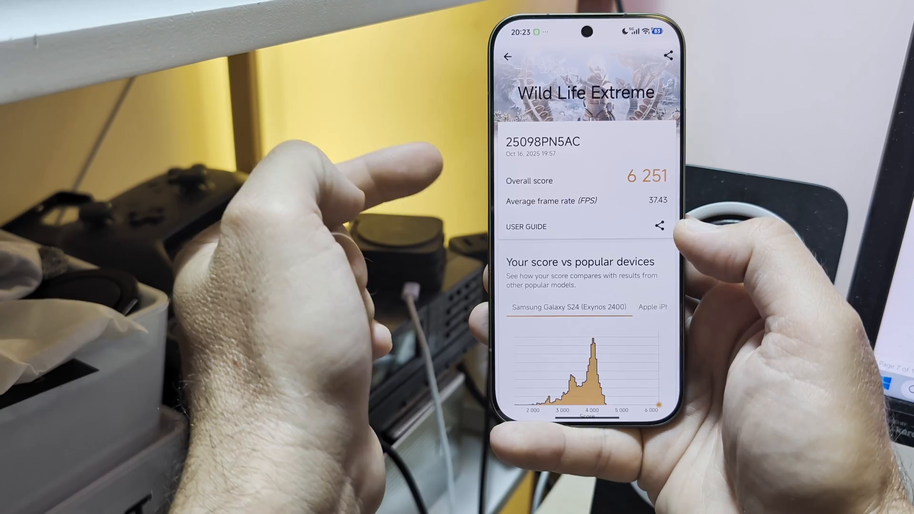